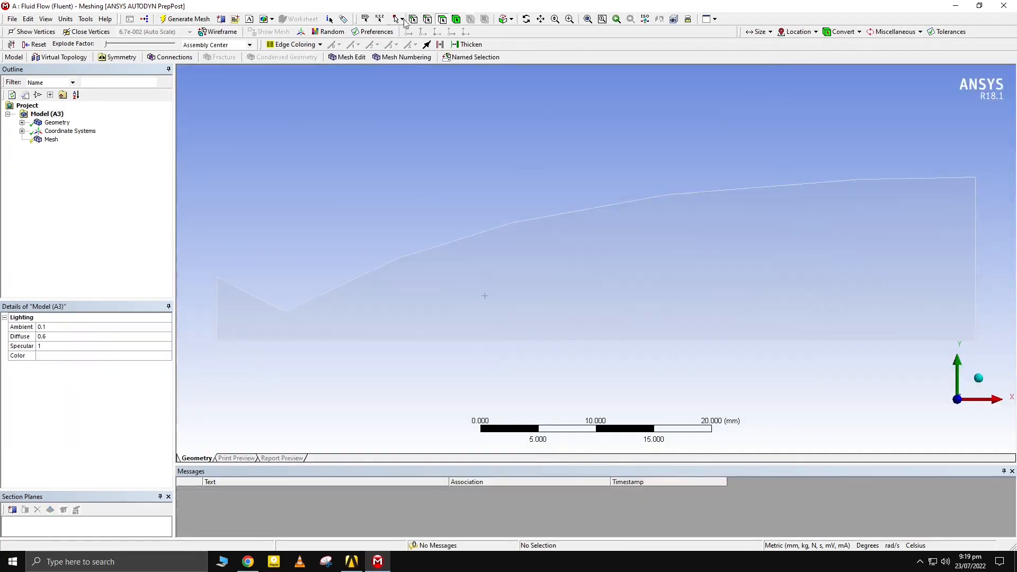
Name the left edge Inlet, then name the right outlet and bottom boundary edges
left_click(217, 305)
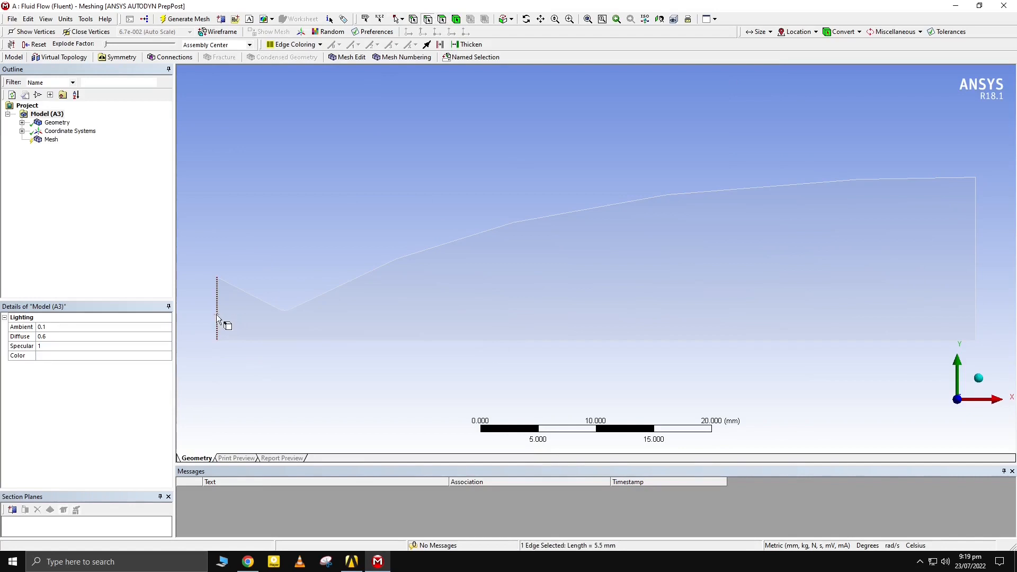
key("n")
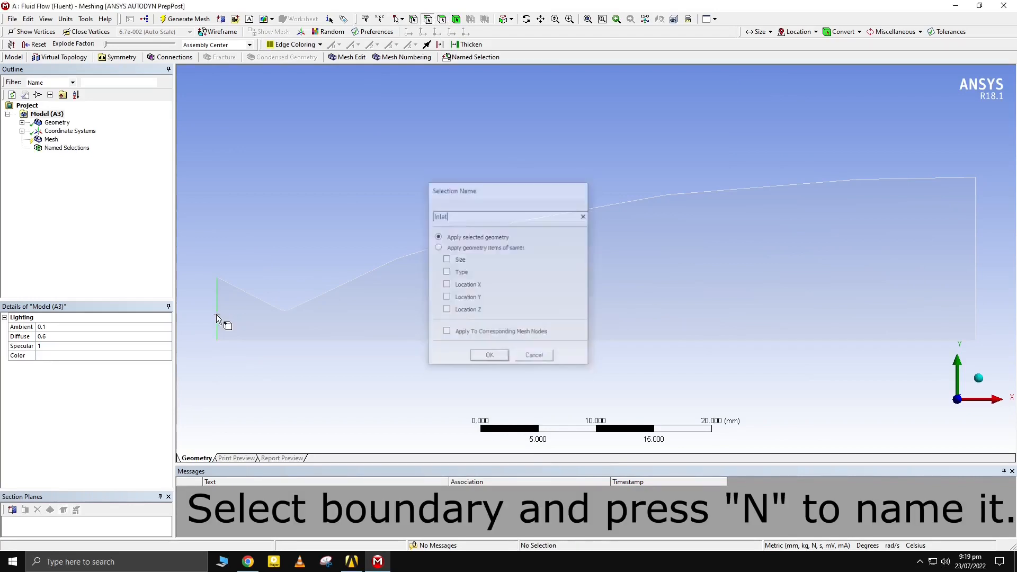
left_click(489, 355)
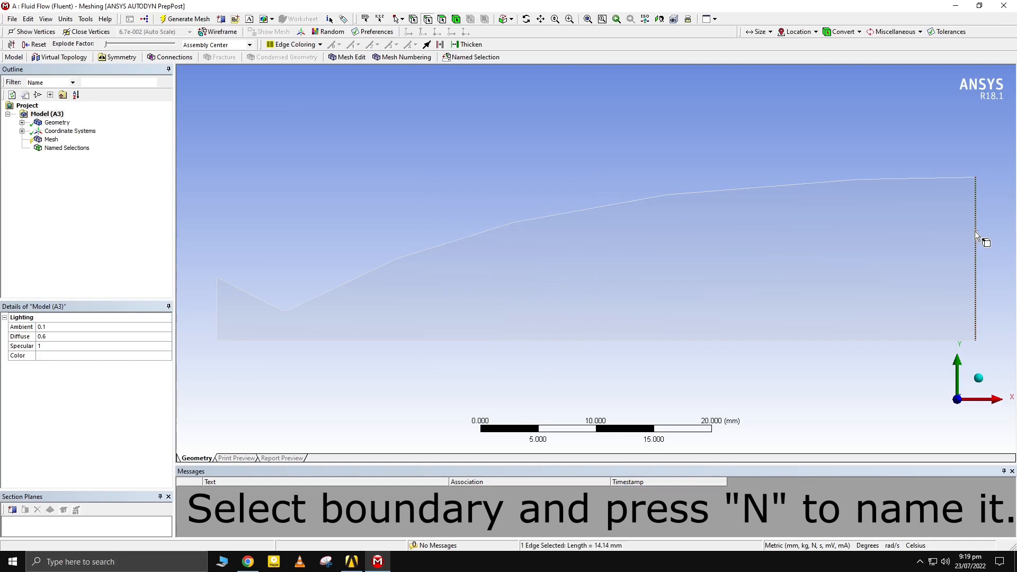
left_click(739, 312)
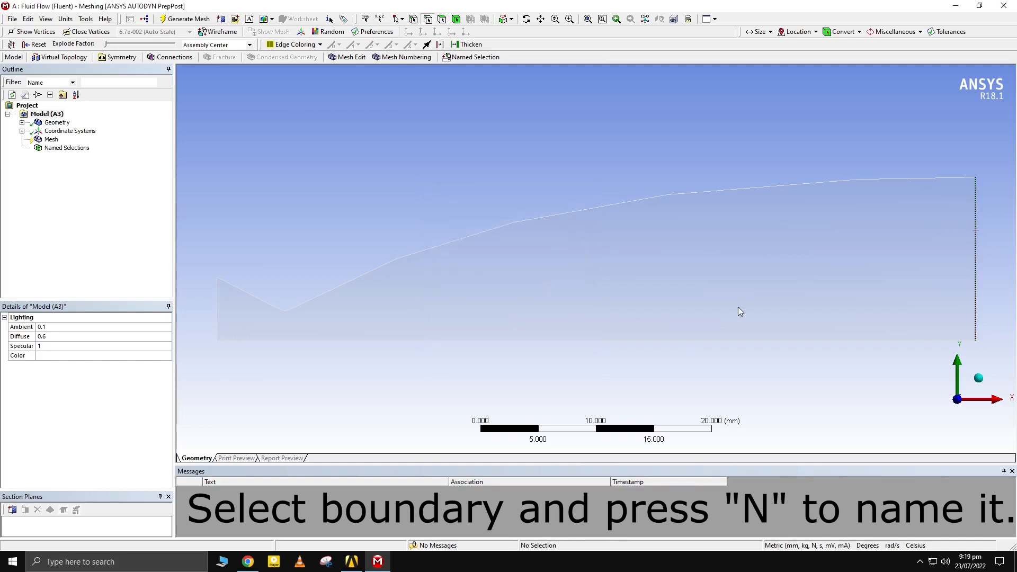
key("n")
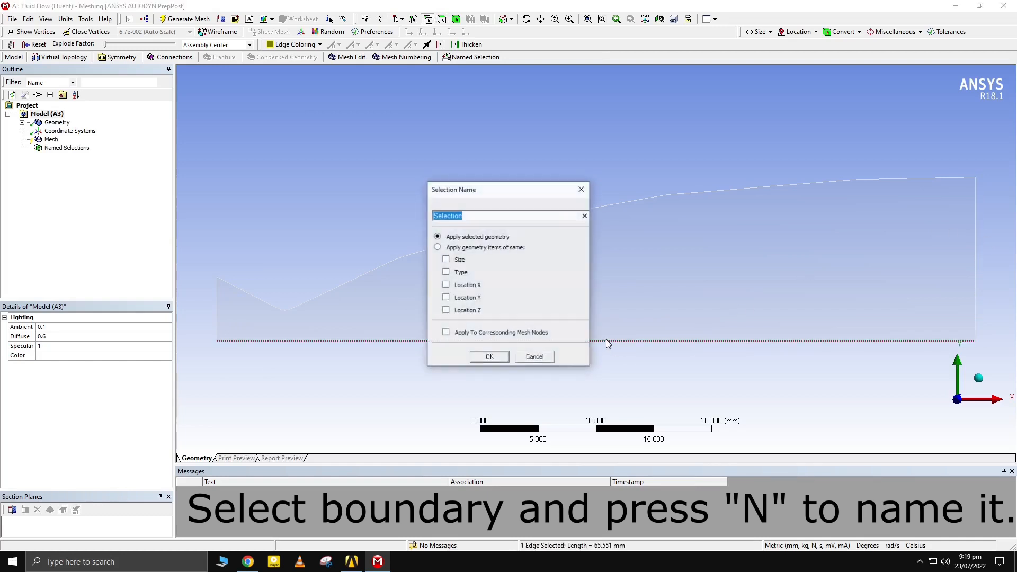
right_click(49, 139)
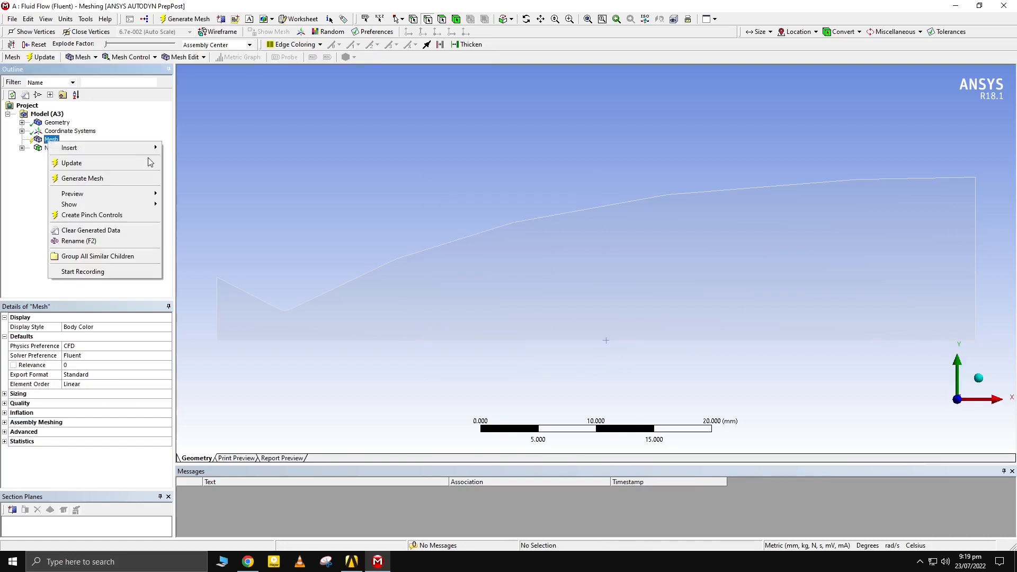
Insert a MultiZone Quad/Tri method on the nozzle body with All Quad free faces
left_click(69, 147)
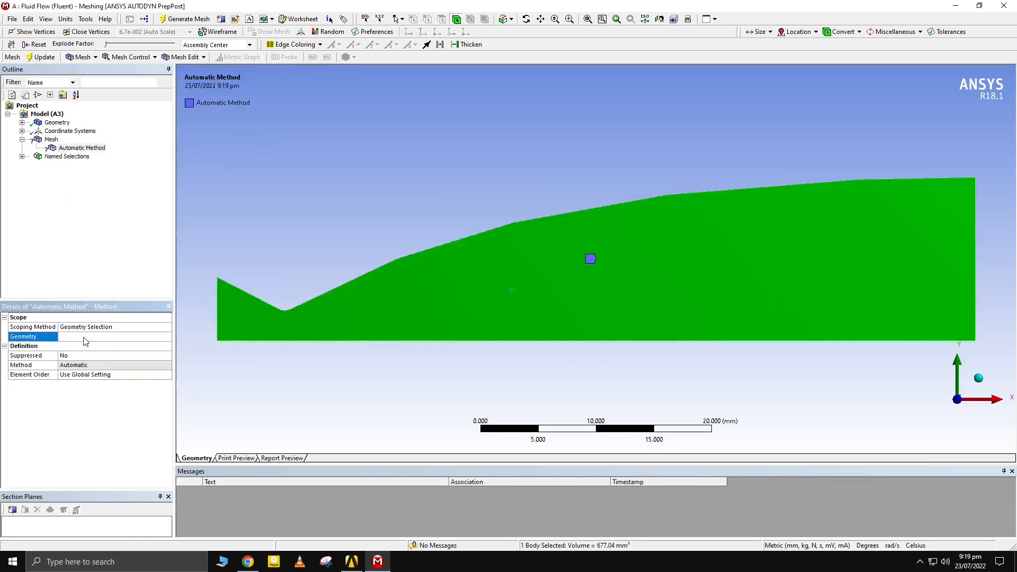
left_click(102, 365)
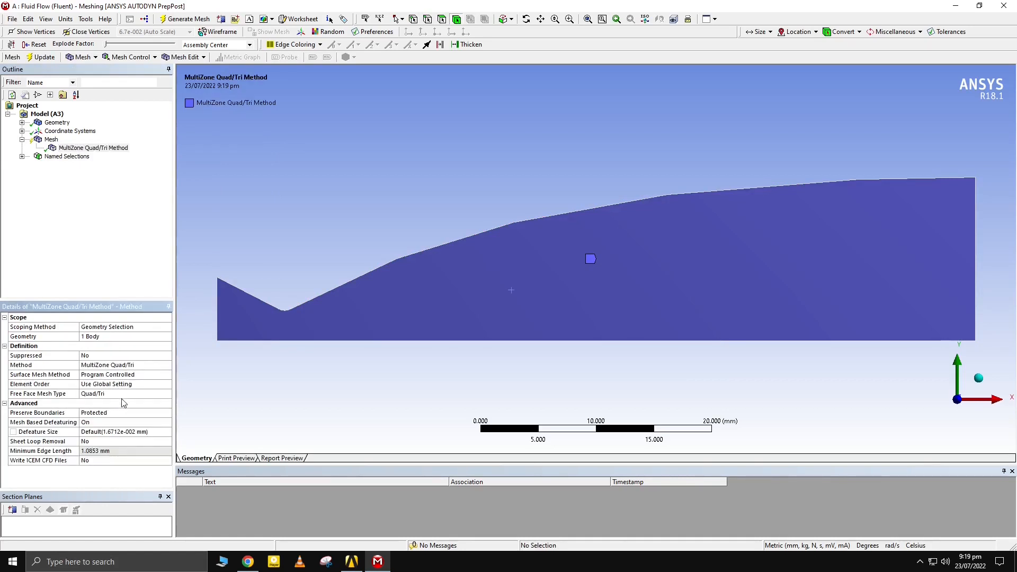
left_click(123, 394)
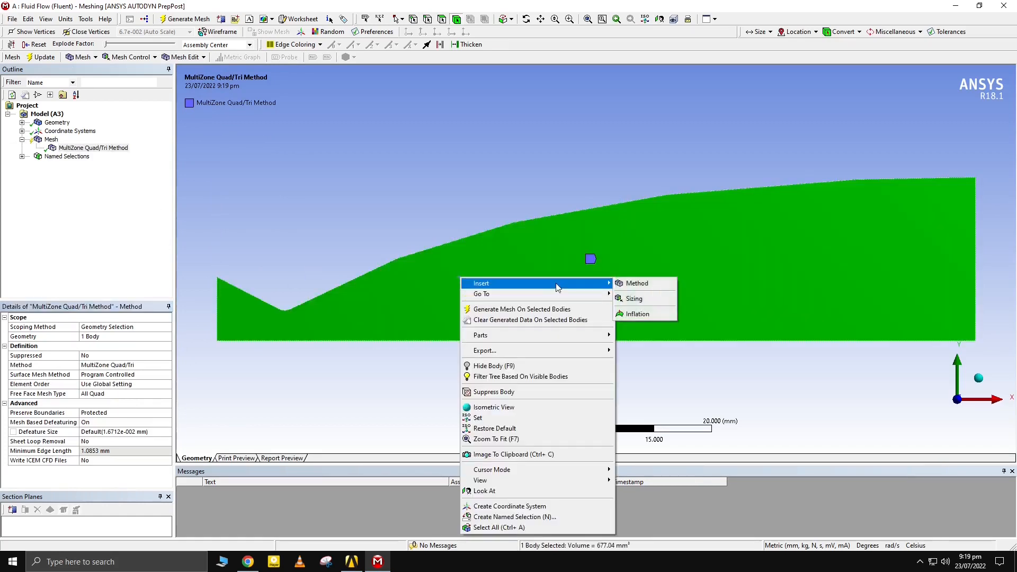
Add inflation on three upper wall edges: first layer 0.01 mm, 20 layers, growth 1.02
left_click(637, 313)
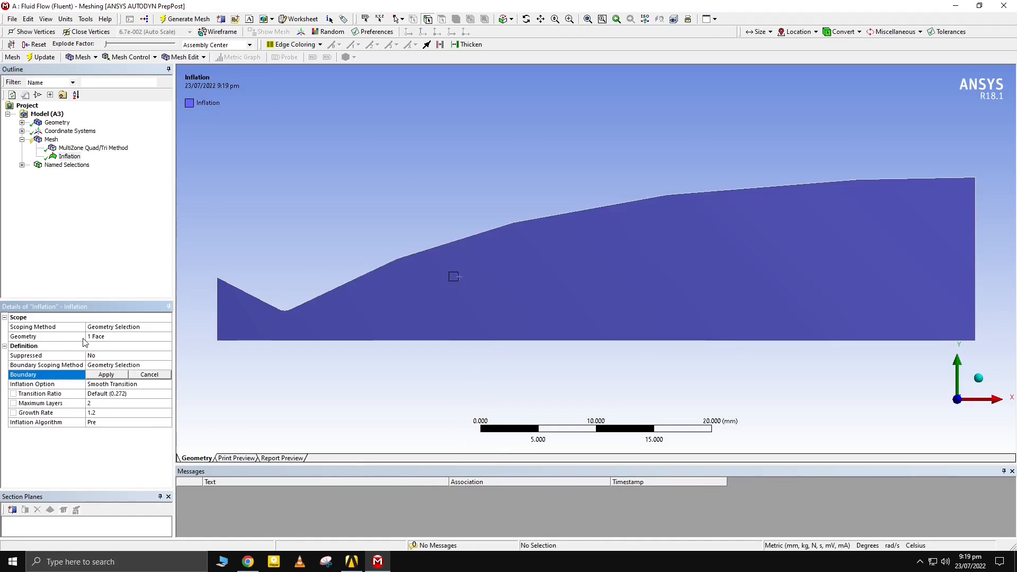
left_click(422, 249)
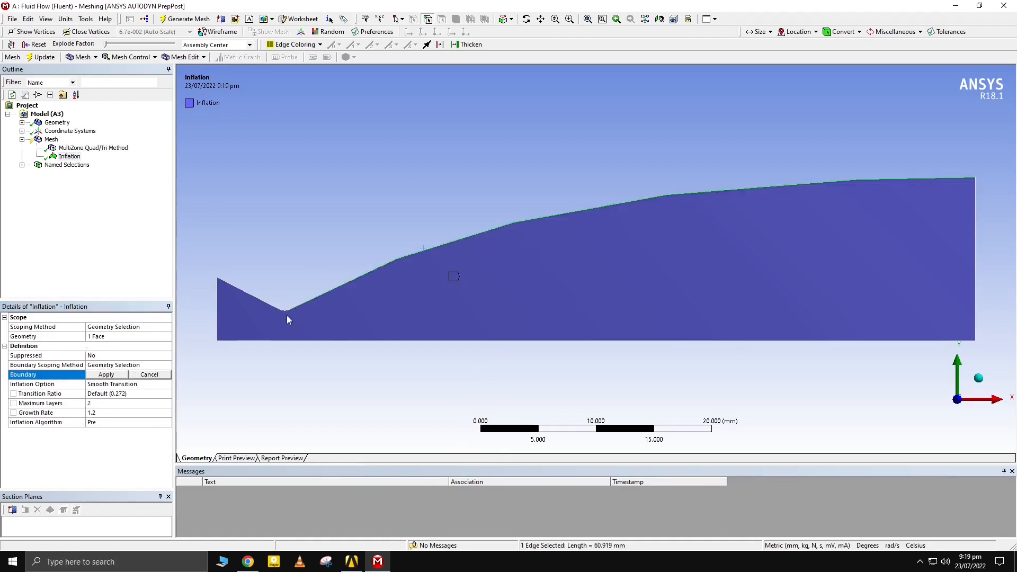
left_click(260, 301)
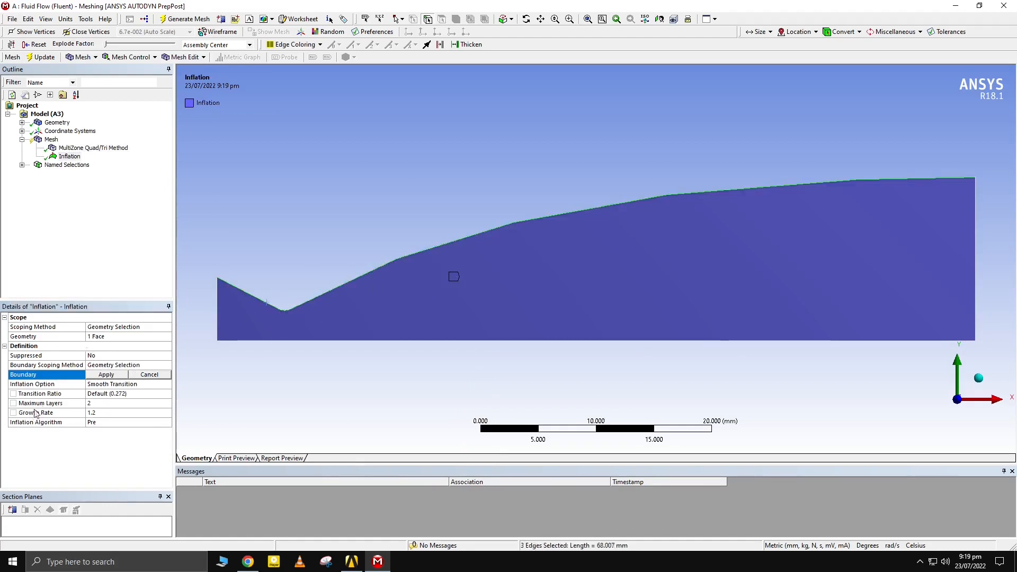
left_click(128, 383)
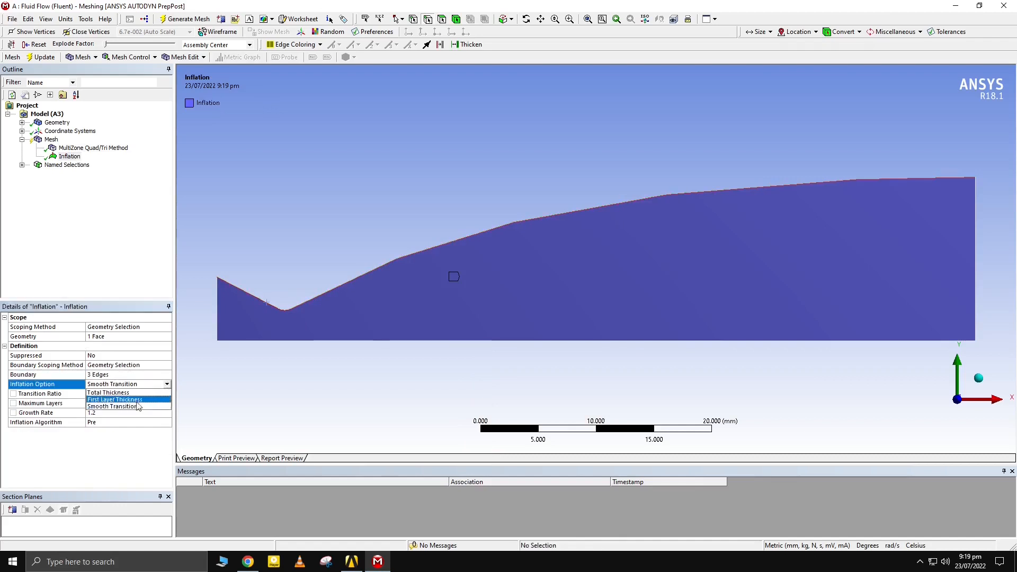
left_click(115, 400)
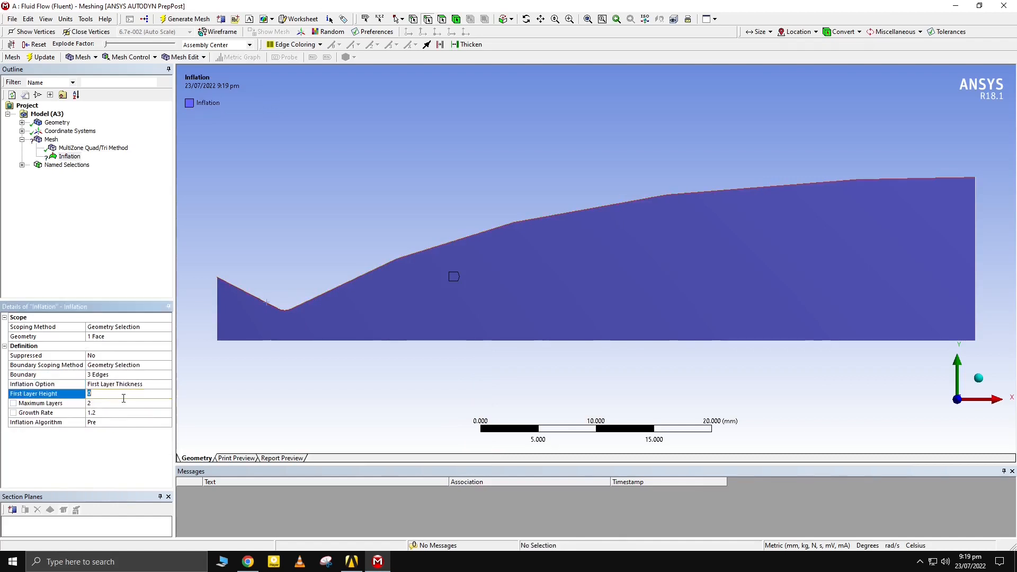
type("0.0")
left_click(128, 412)
type("1.02")
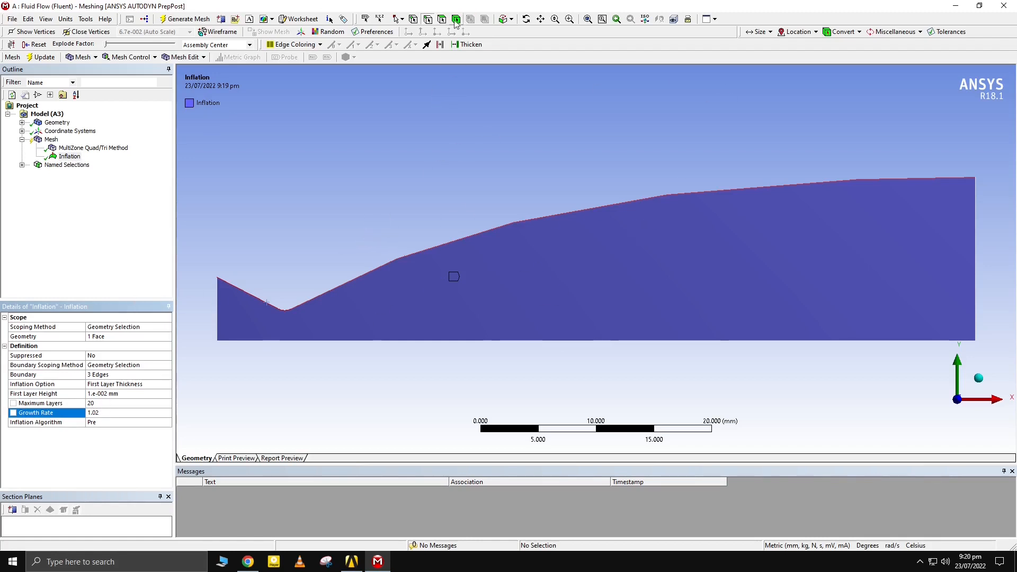
Generate the mesh, add a 0.1 mm body sizing, and regenerate the mesh
right_click(50, 139)
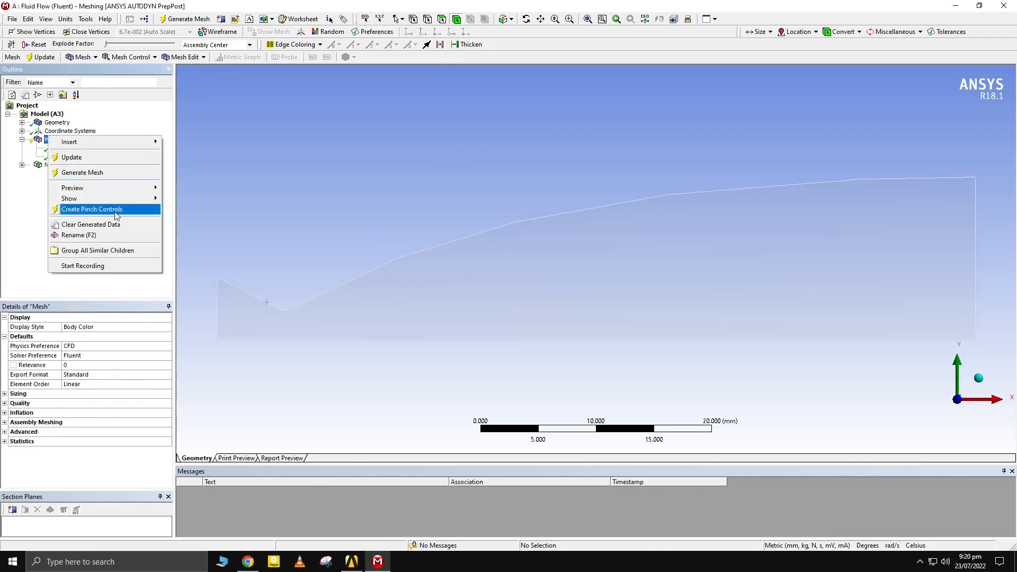
left_click(82, 172)
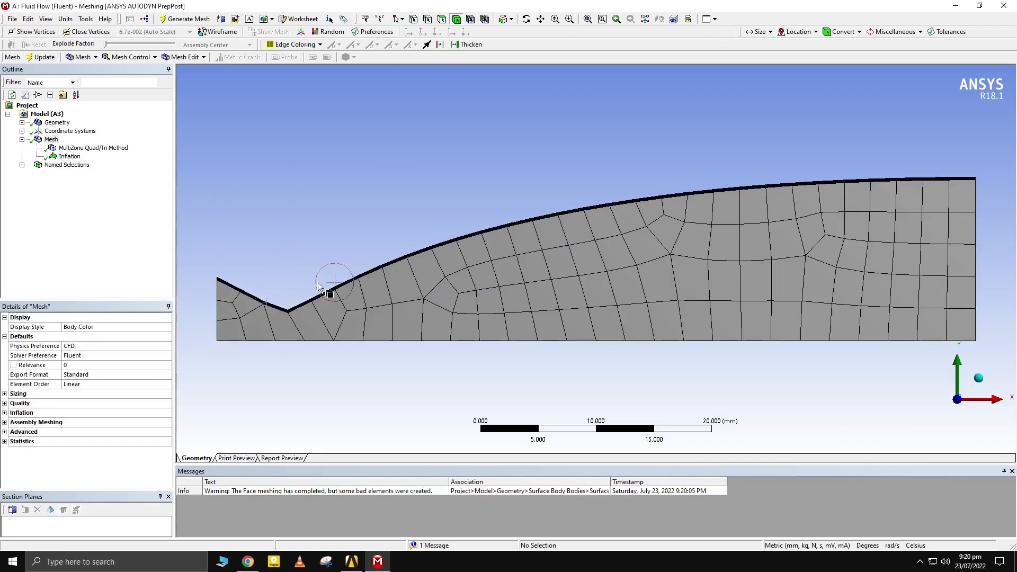
right_click(330, 294)
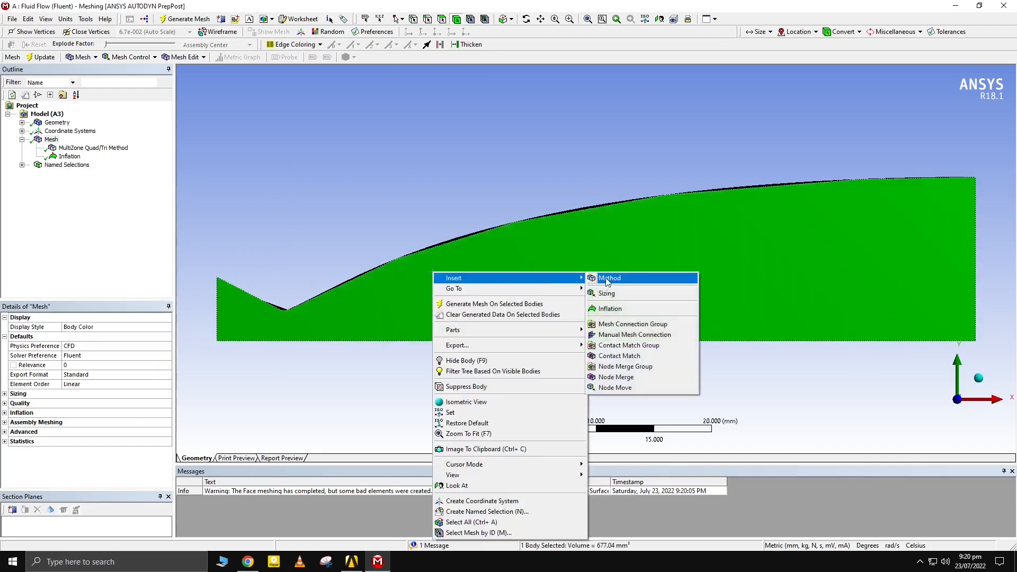
left_click(605, 293)
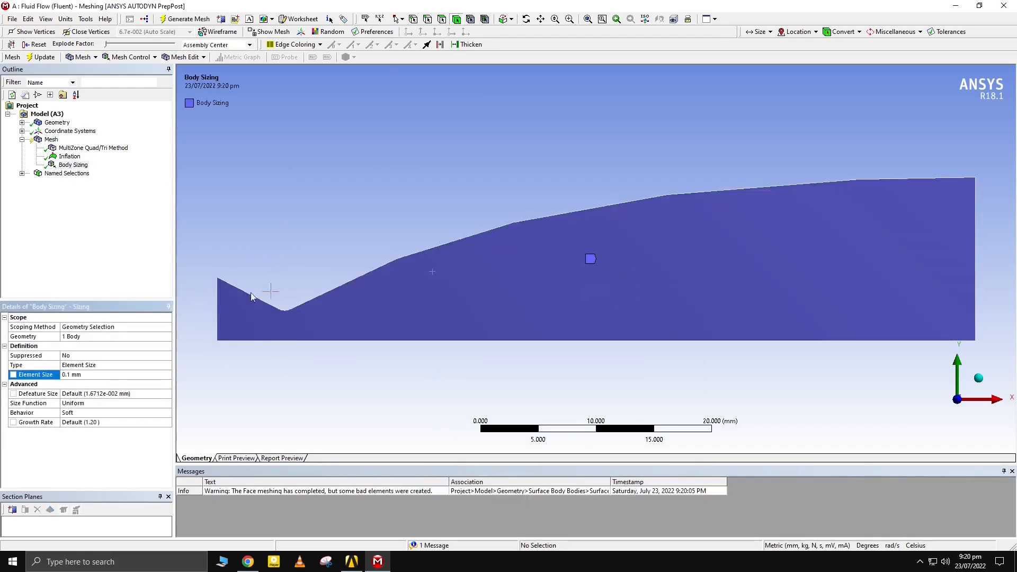
right_click(51, 139)
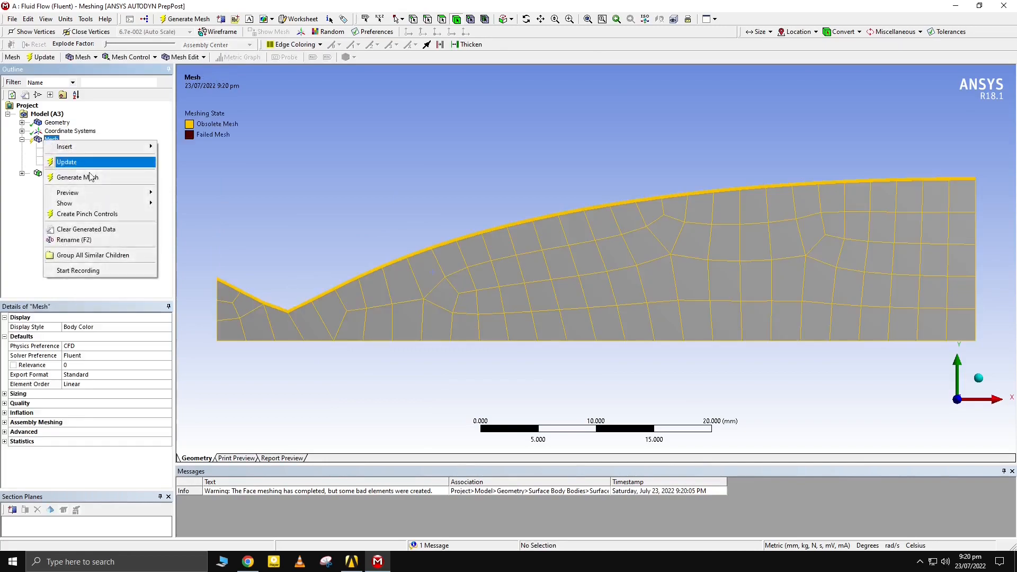
left_click(78, 177)
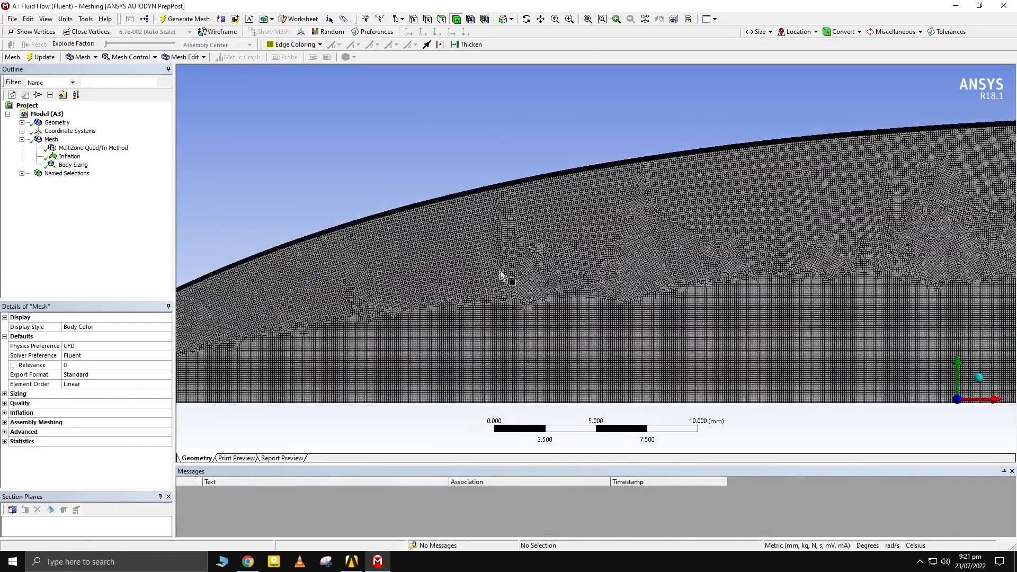
Add a mapped quadrilateral Face Meshing control on the nozzle face
scroll("up", 3)
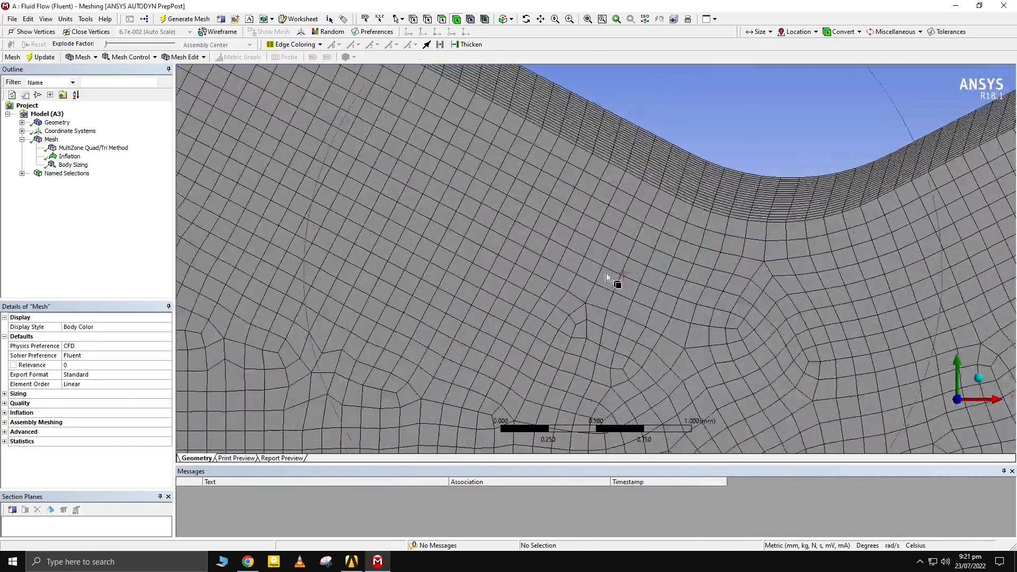
left_click(477, 260)
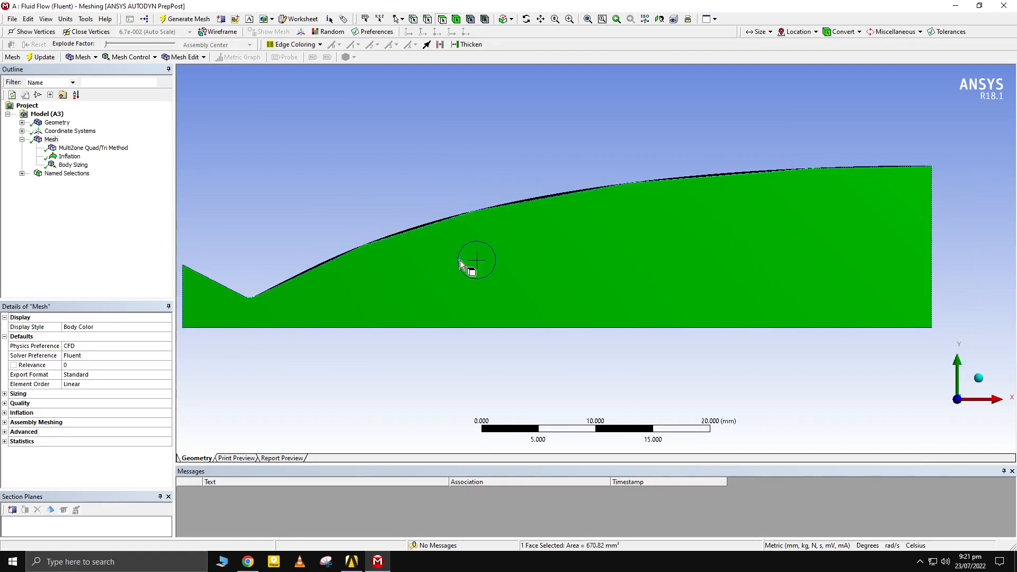
right_click(477, 260)
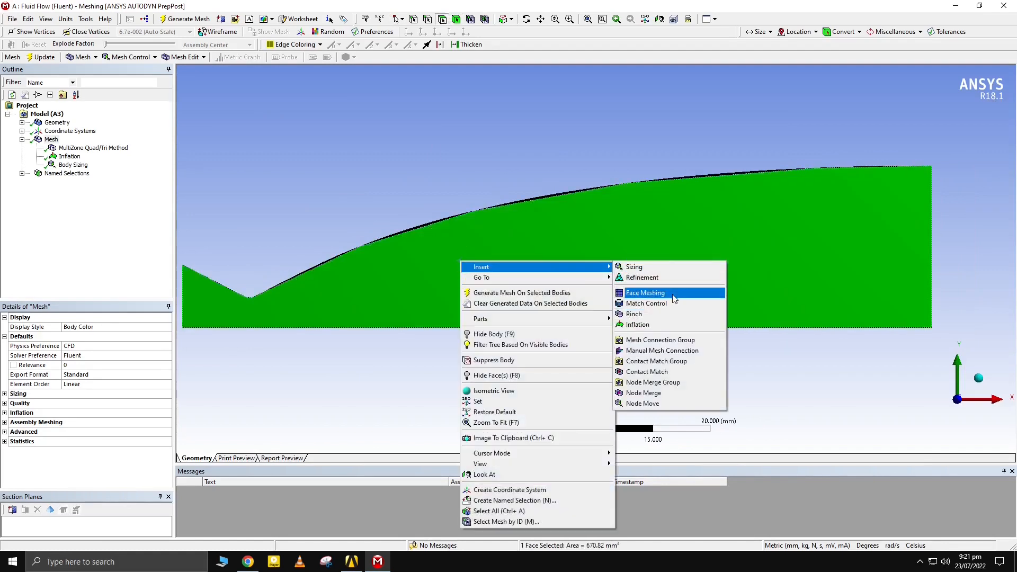
left_click(645, 292)
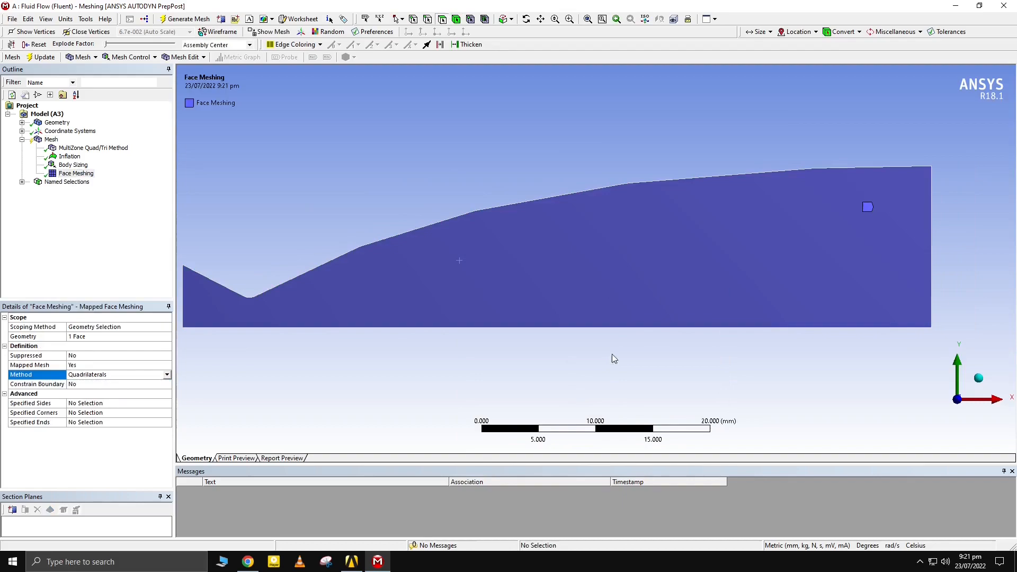
Run Generate Mesh from the Mesh node's context menu to rebuild the nozzle mesh
right_click(51, 138)
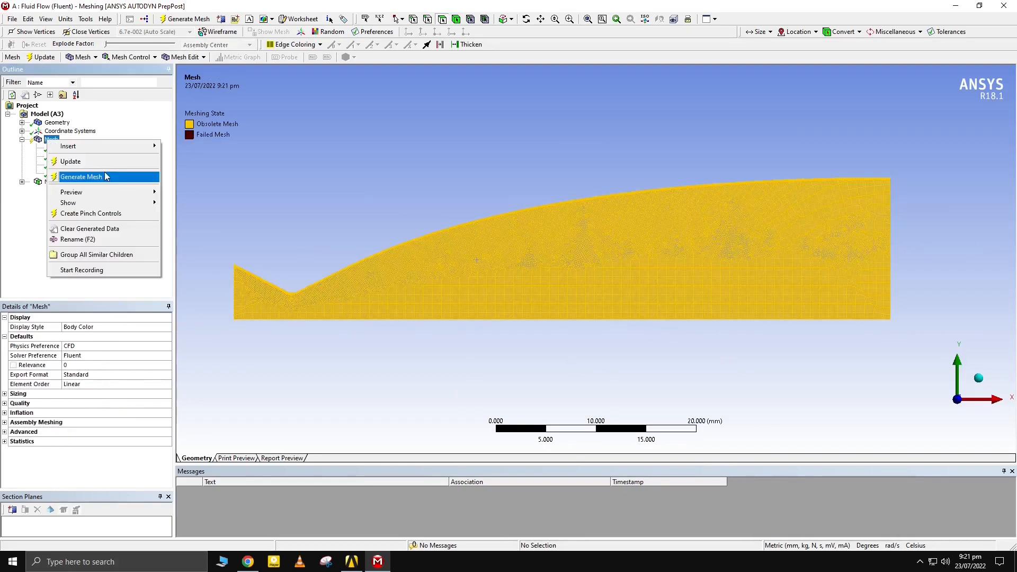
left_click(82, 176)
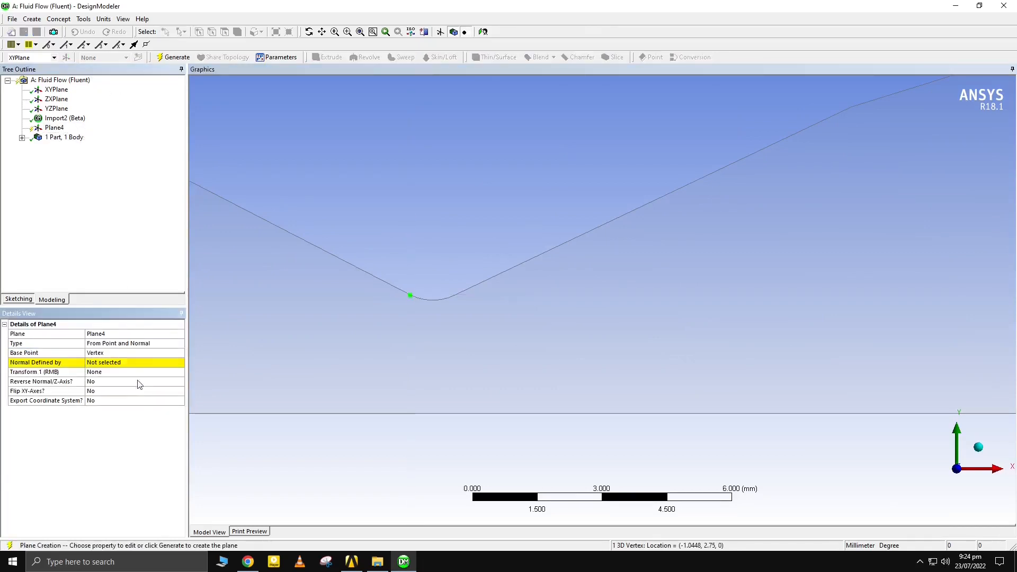
Create Plane4 at the left throat vertex with YZPlane normal and add Slice1 by Plane4
left_click(134, 362)
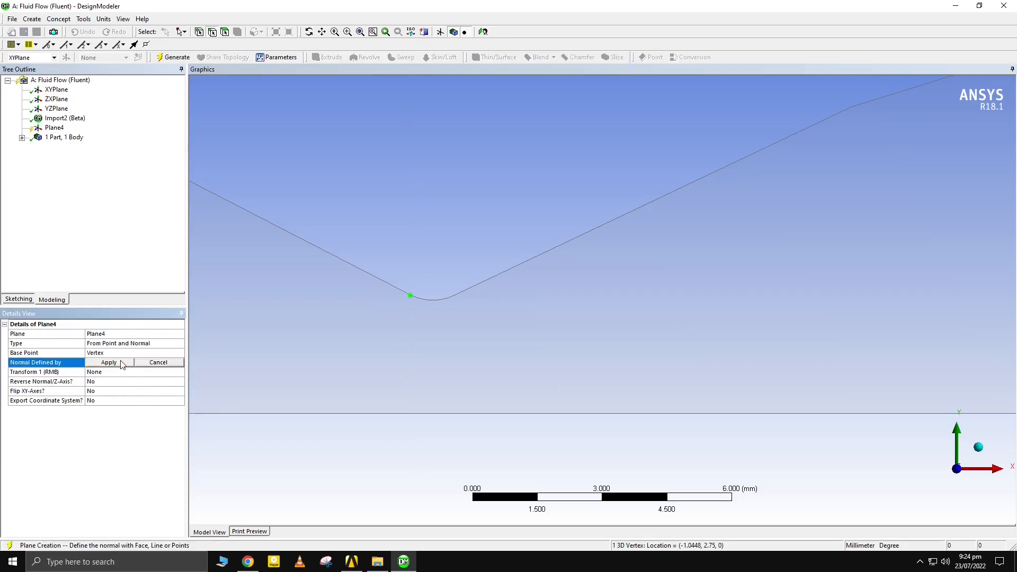
mouse_move(959, 411)
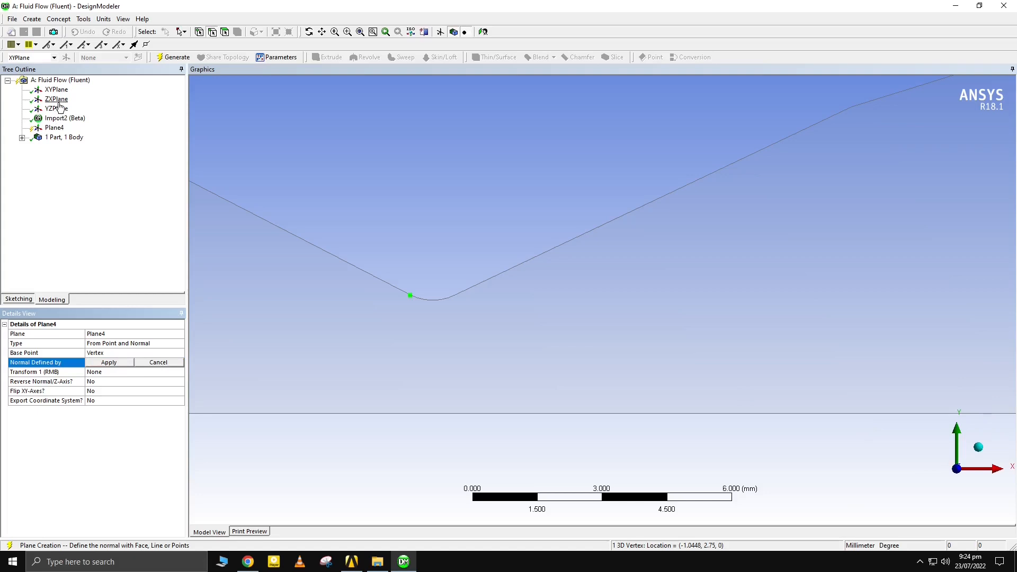
left_click(108, 362)
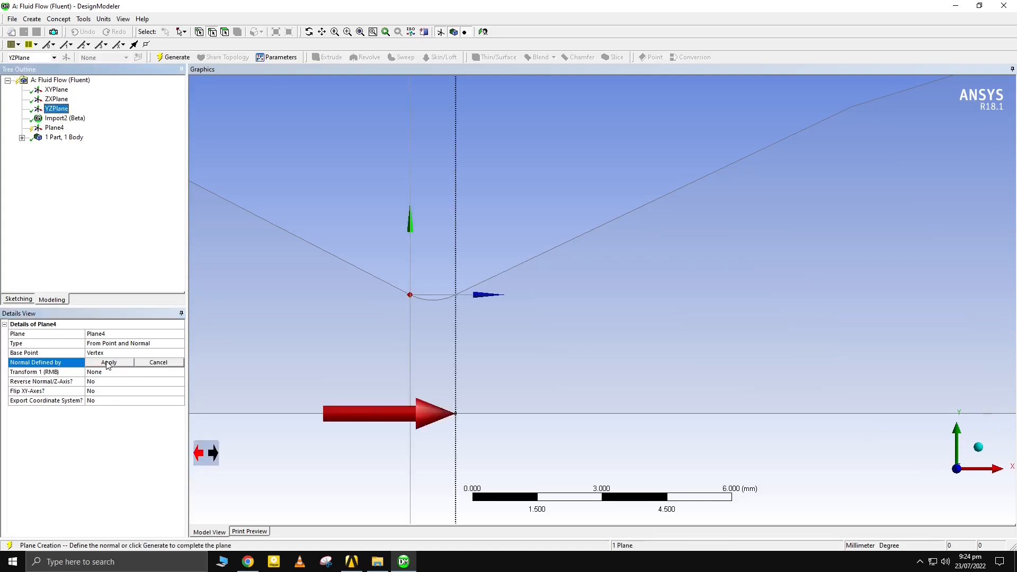
left_click(173, 57)
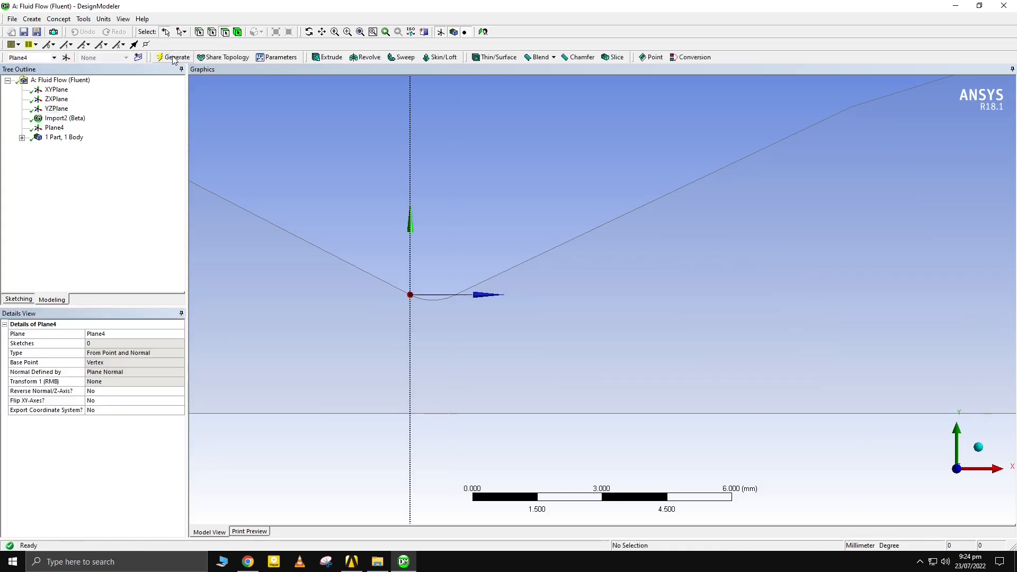
left_click(54, 127)
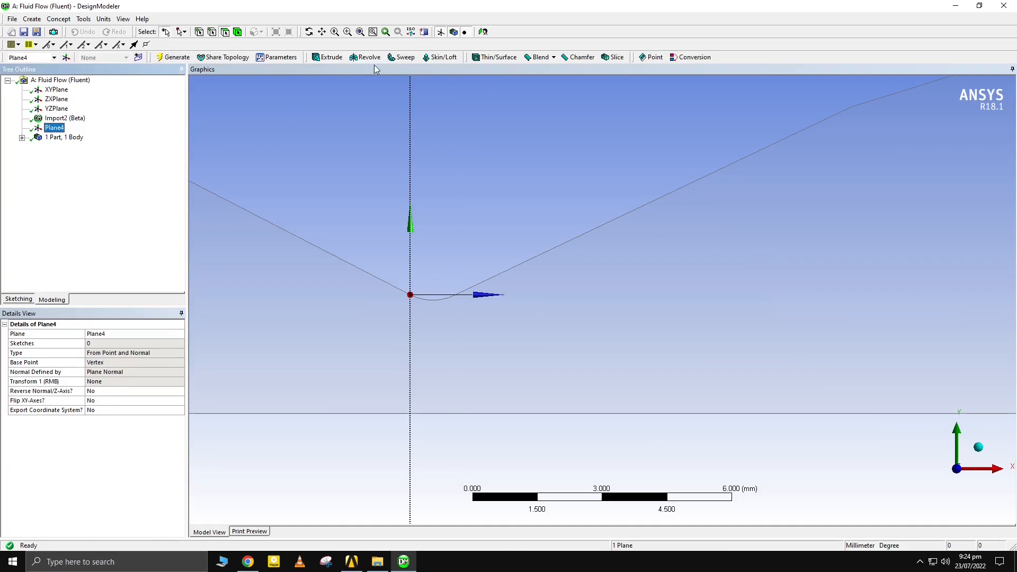
mouse_move(613, 57)
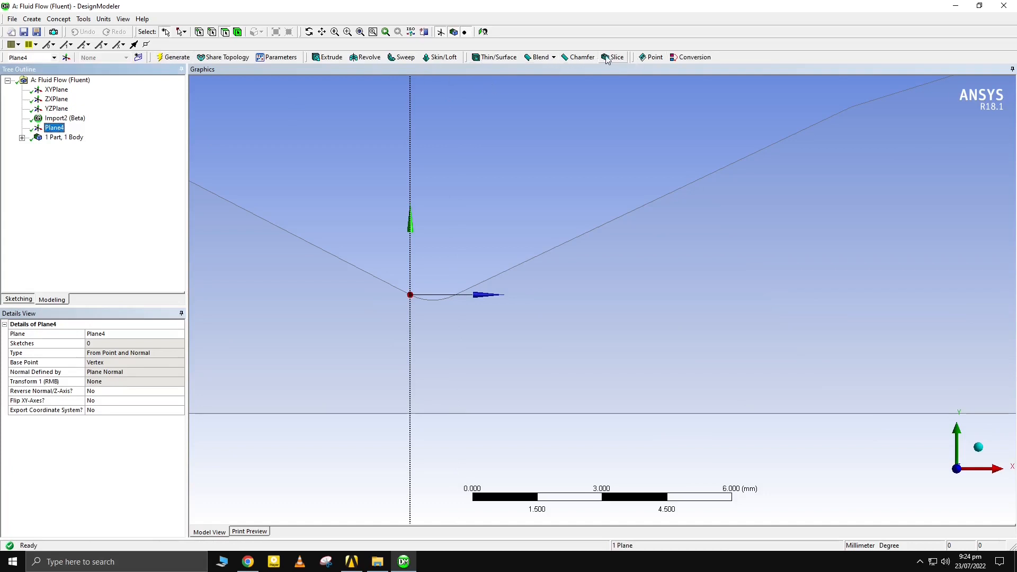
left_click(612, 57)
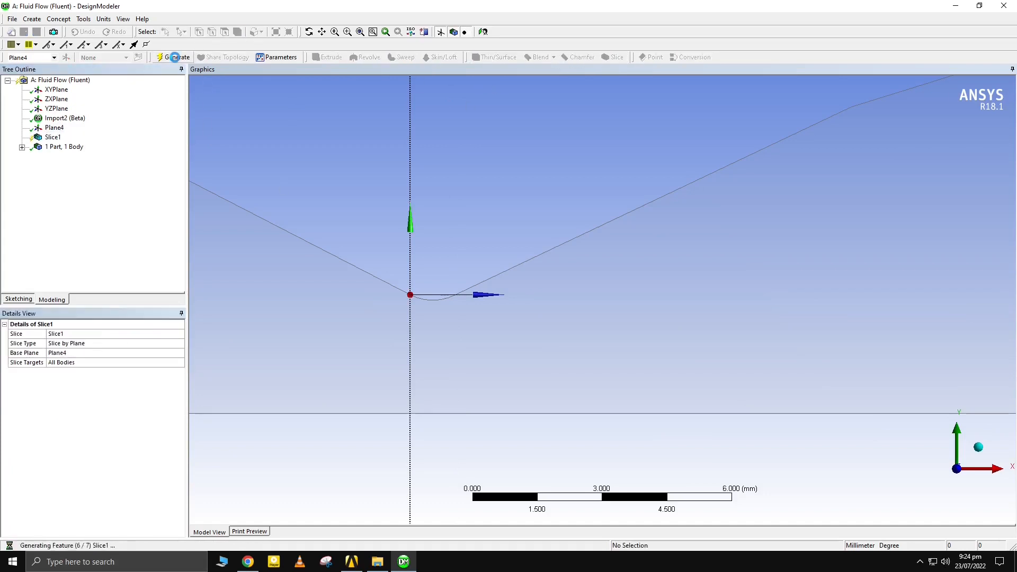
Generate Slice1, add Plane5 and Slice2 at the right throat vertex, then select the three surface bodies
left_click(173, 57)
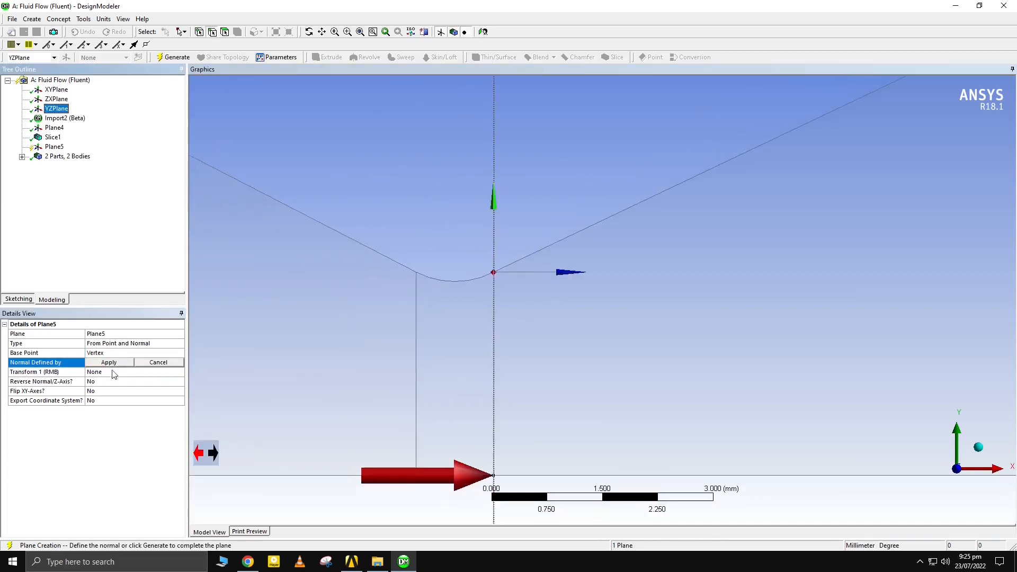
left_click(173, 57)
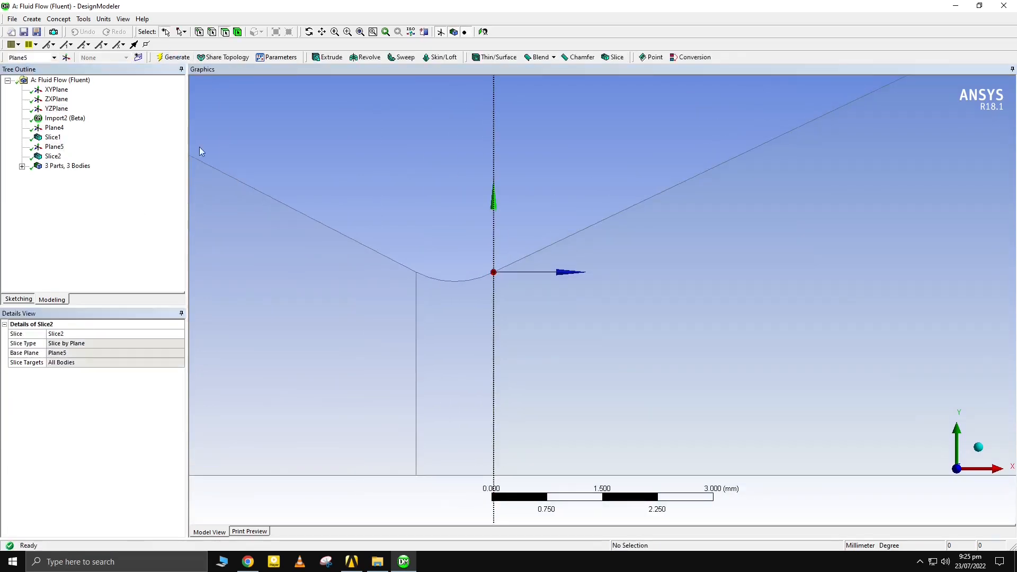
scroll("down", 3)
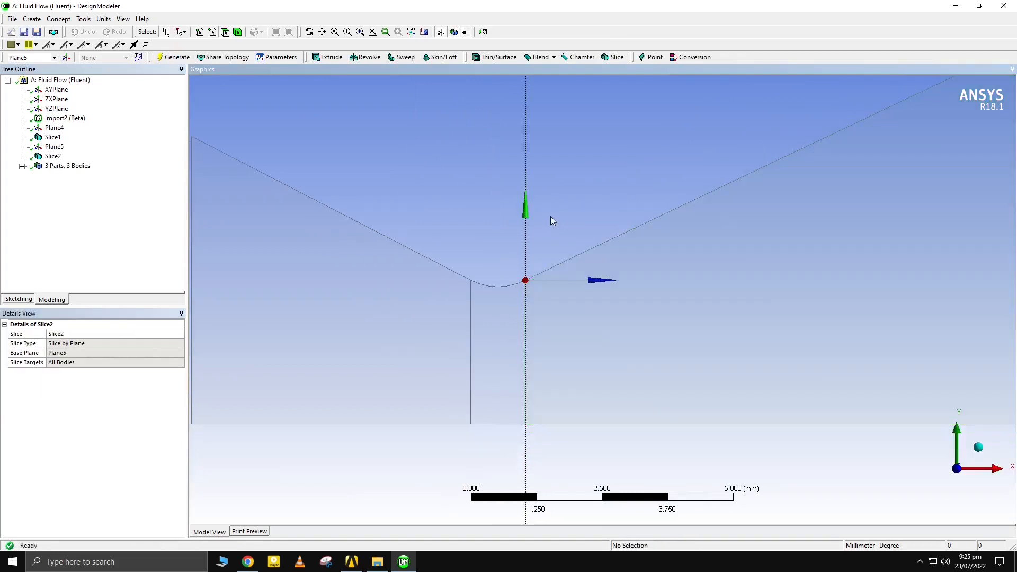
right_click(78, 194)
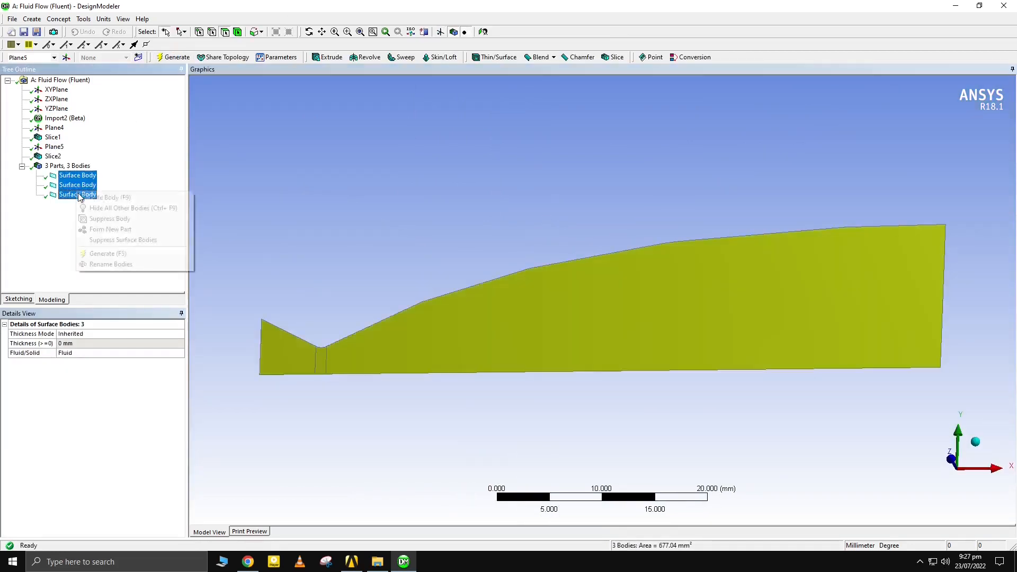
left_click(110, 229)
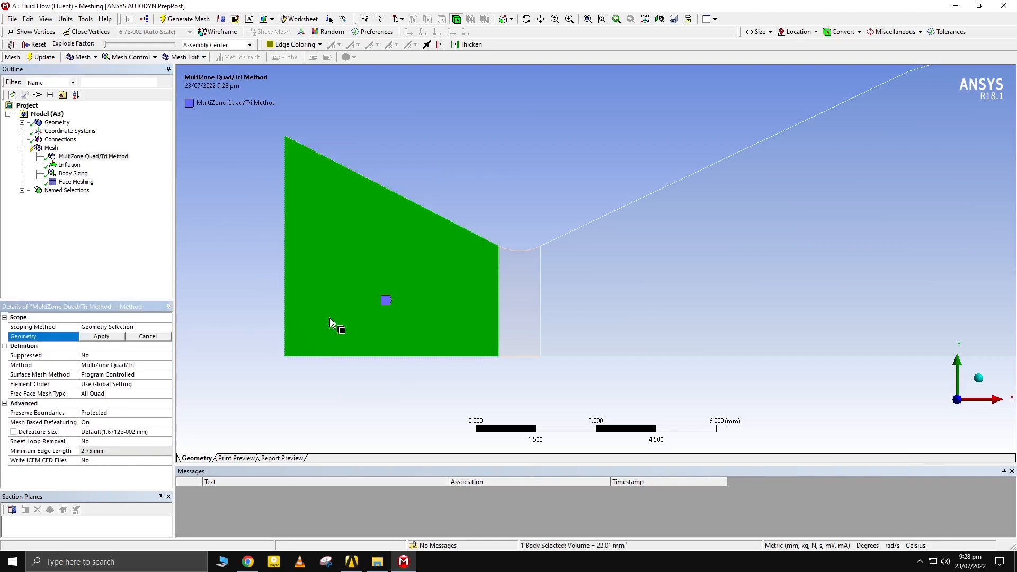
Rescope MultiZone and inflation to all three faces and the three upper wall edges
left_click(101, 336)
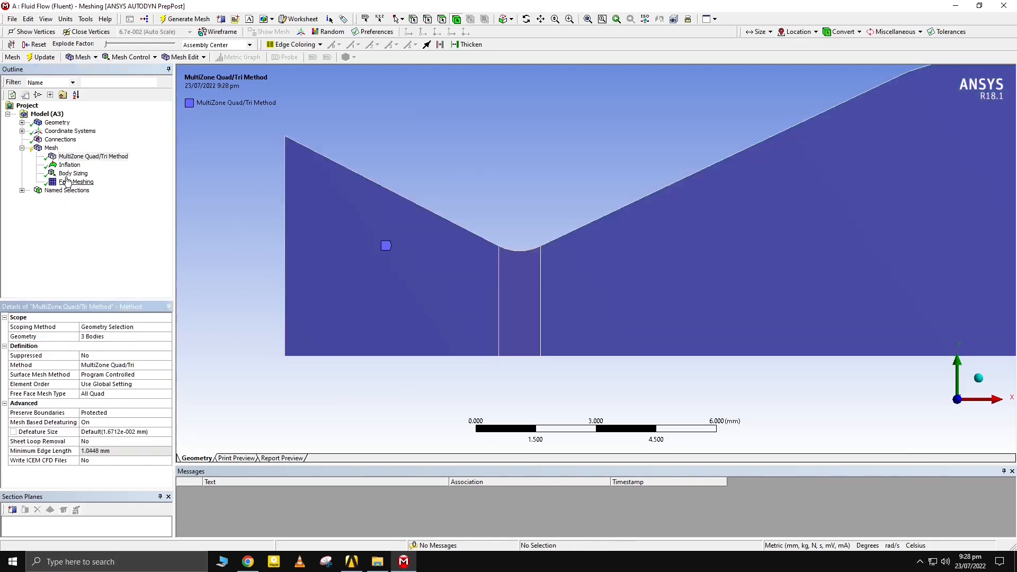
left_click(69, 164)
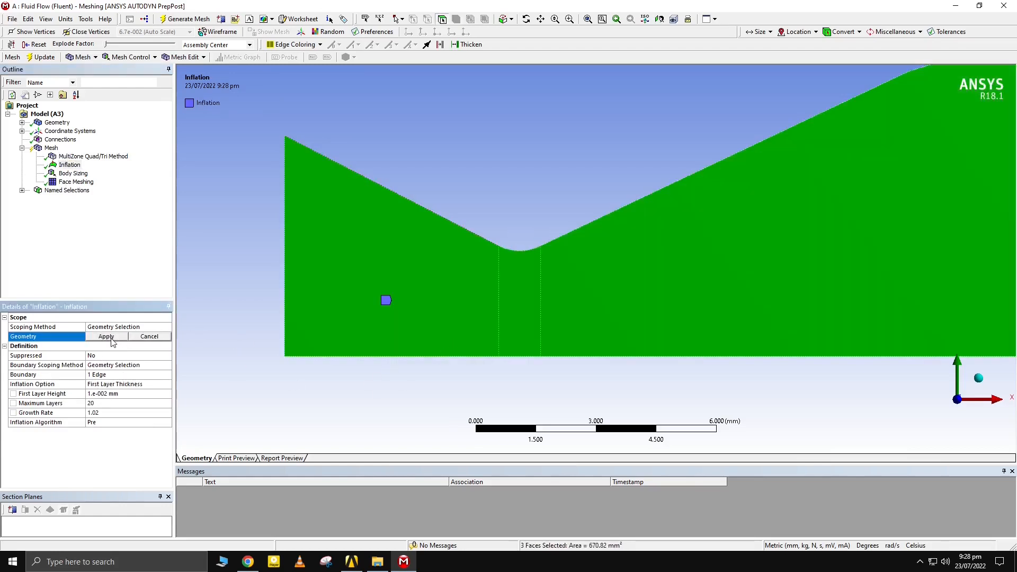
left_click(106, 336)
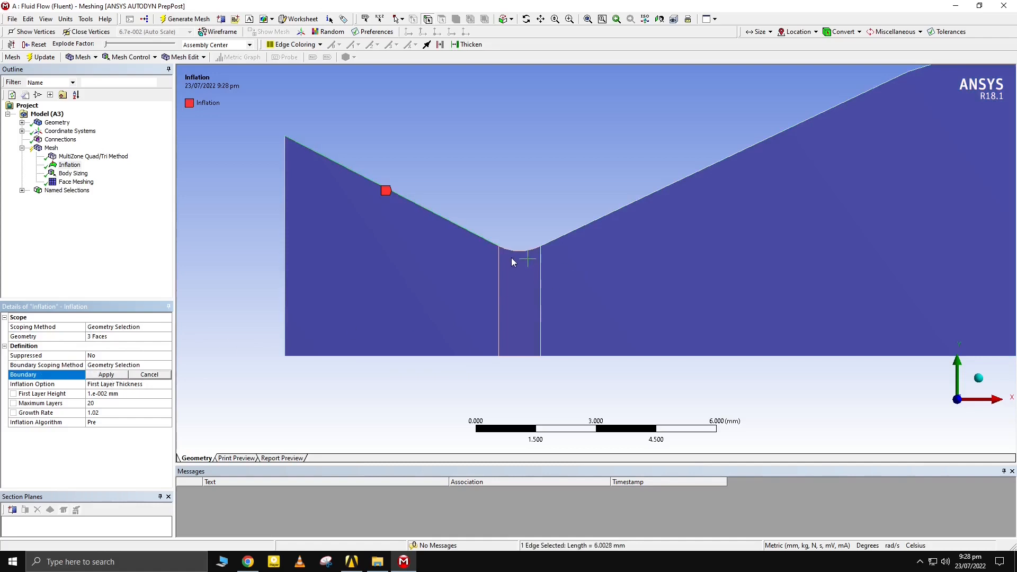
left_click(567, 231)
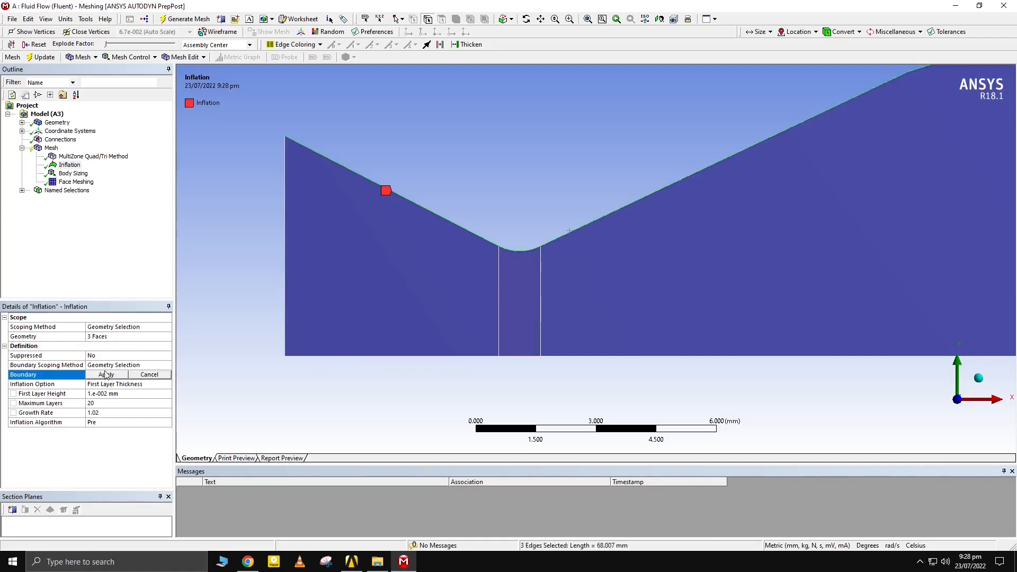
left_click(107, 375)
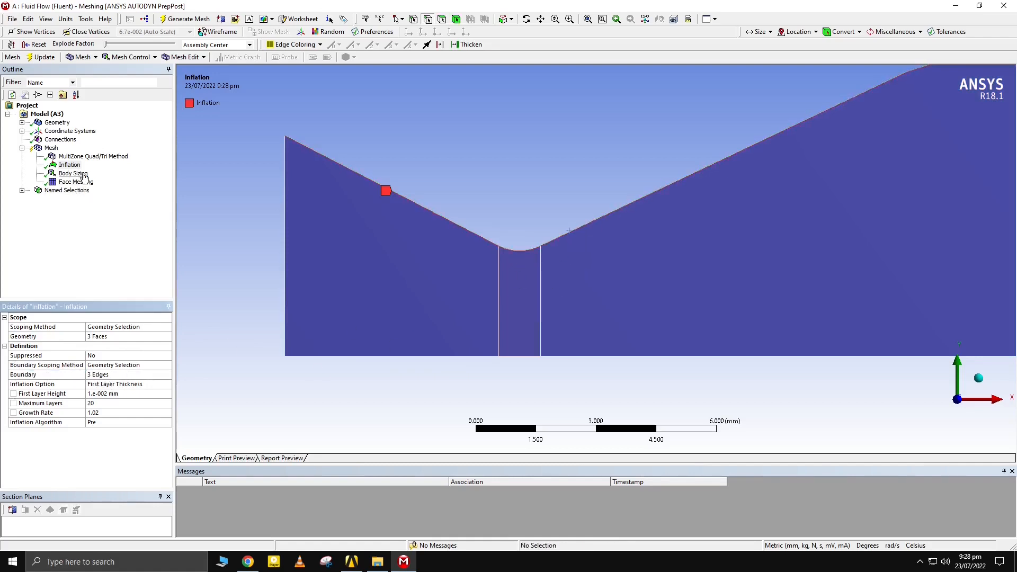
Apply body sizing and face meshing to all three bodies
left_click(72, 173)
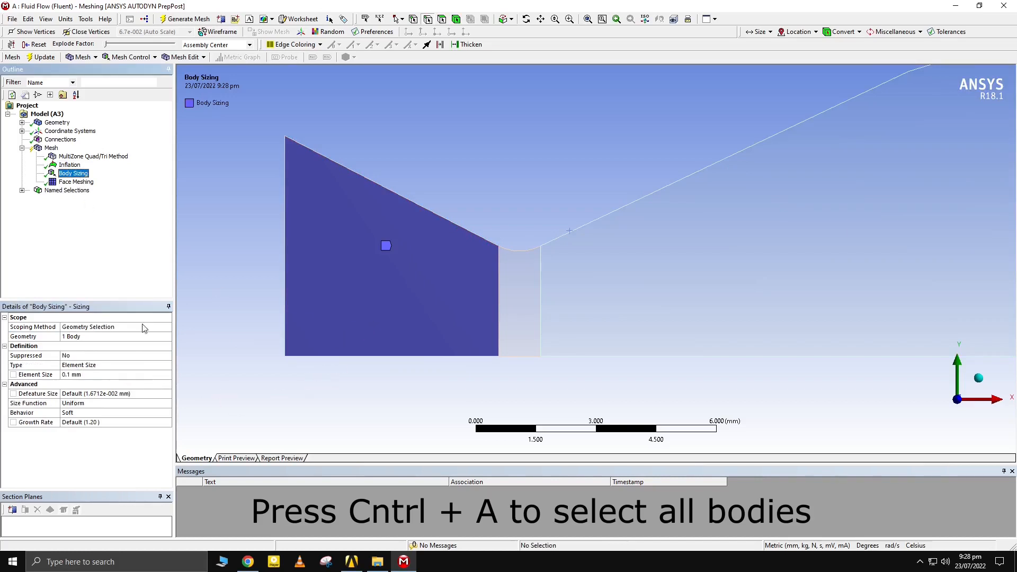
key("ctrl+a")
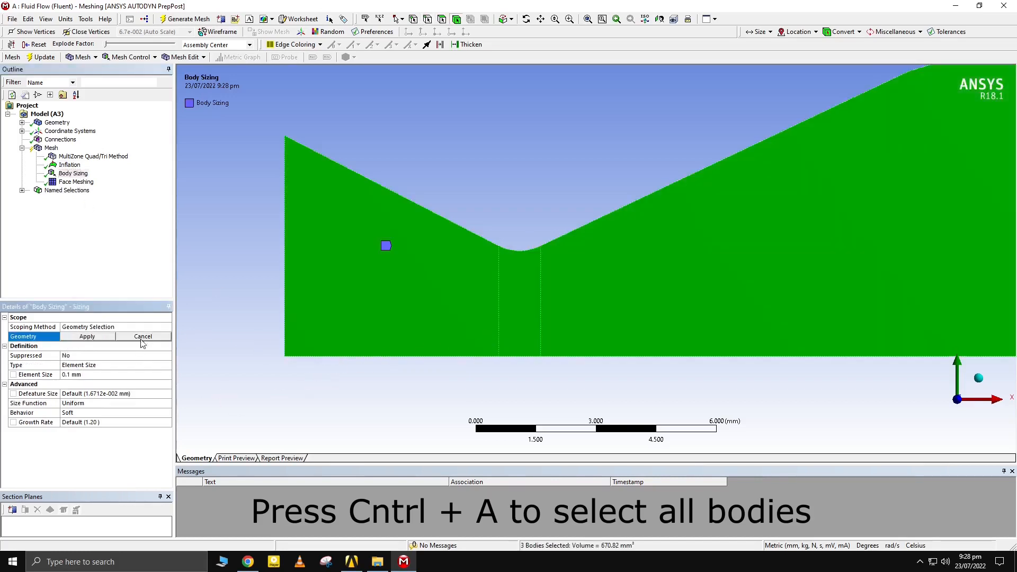
left_click(76, 182)
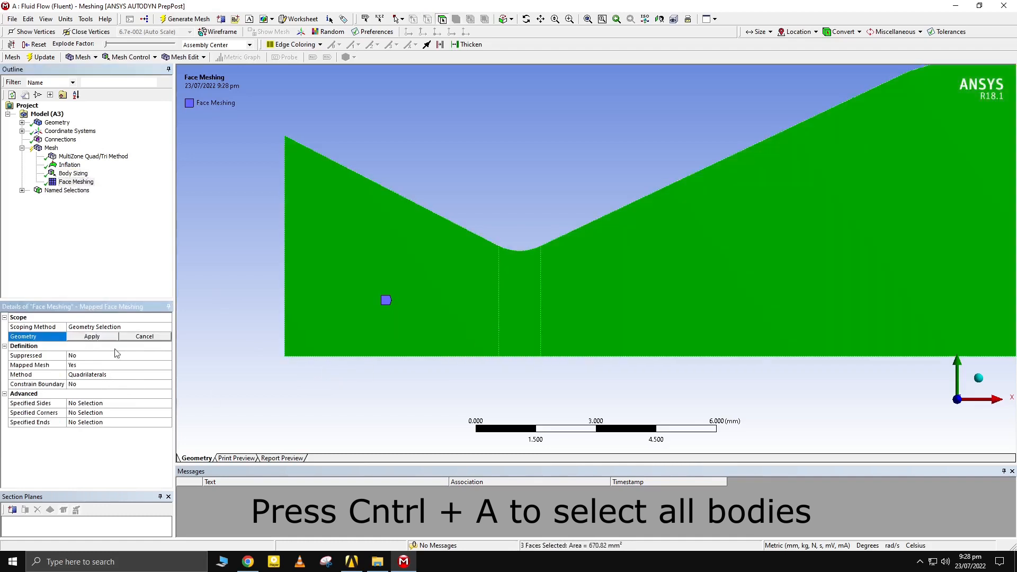
left_click(92, 336)
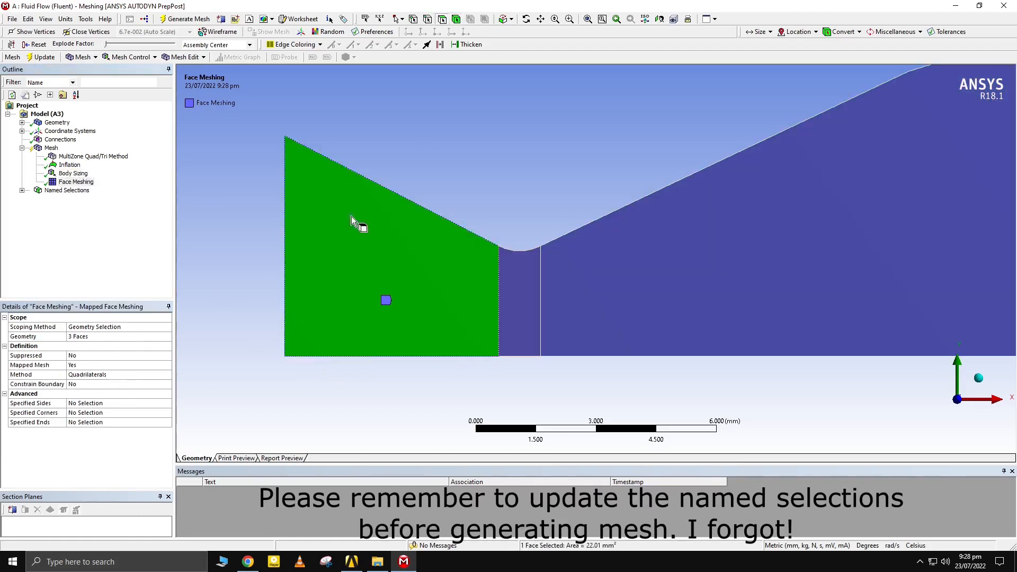
Select Mesh and generate the quad mesh across all three nozzle bodies
left_click(189, 18)
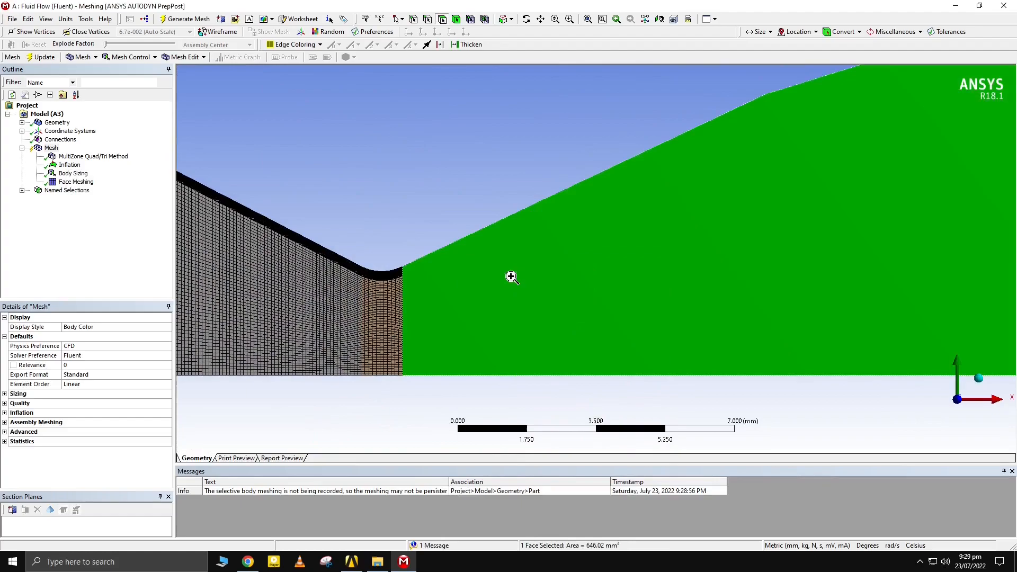
left_click(187, 18)
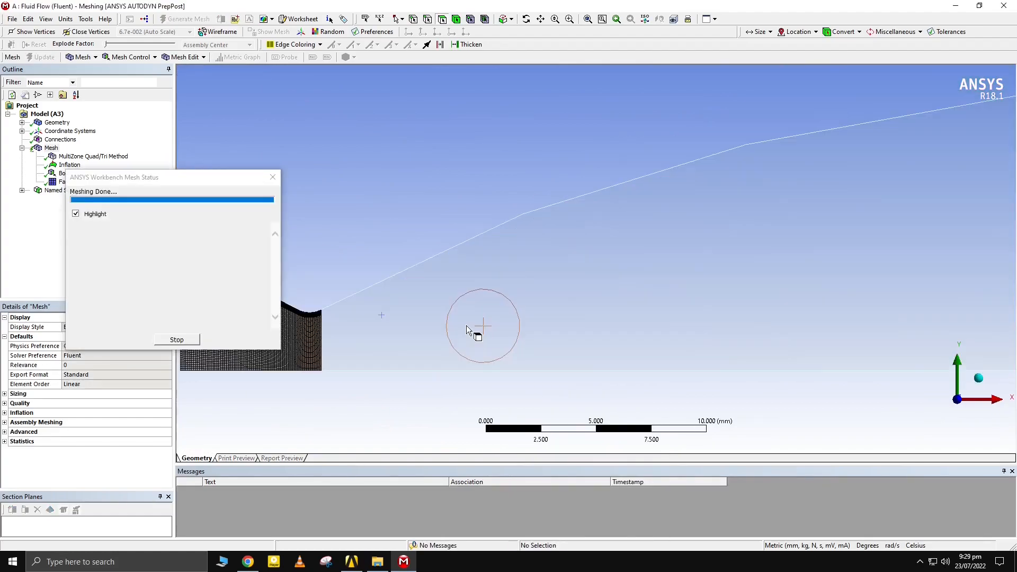